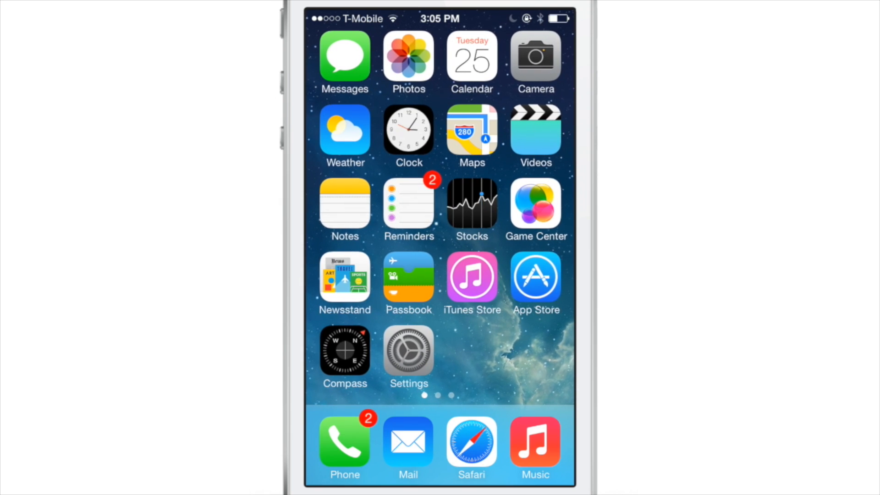
Open a Music album to show app opening, then return to the first home screen.
{"action": "left_click", "coordinate": [472, 441]}
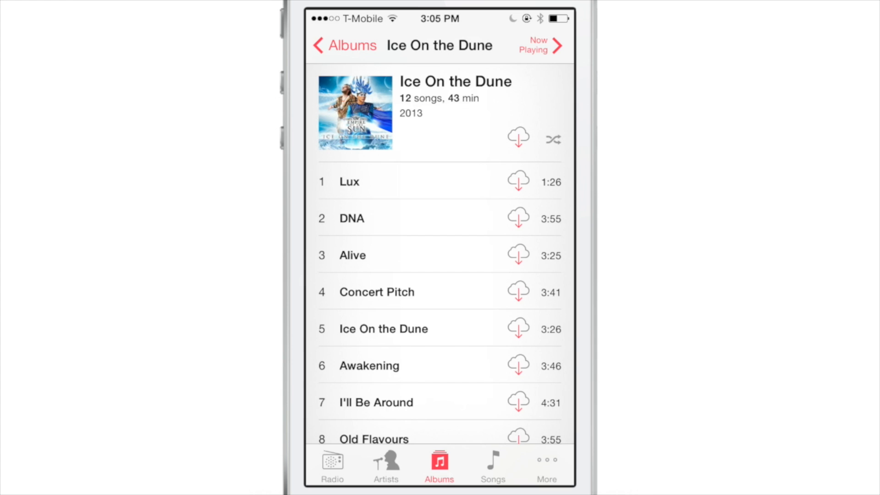
{"action": "key", "text": "home"}
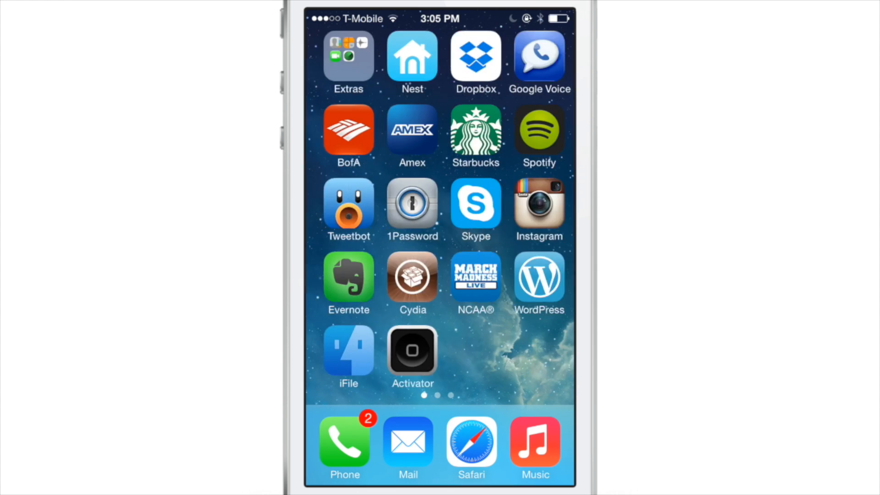
{"action": "scroll", "scroll_direction": "left", "scroll_amount": 3}
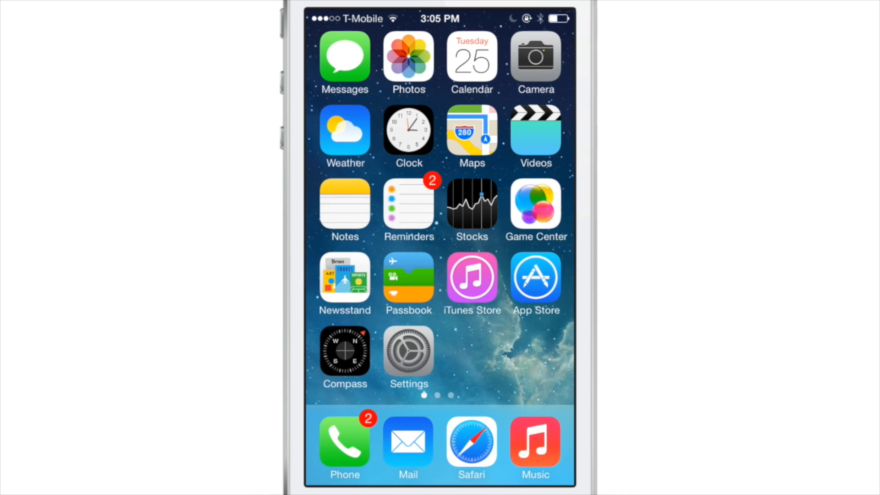
Visit the Speed Intensifier settings pane, reopen and close a Music album, then return to Settings.
{"action": "left_click", "coordinate": [408, 356]}
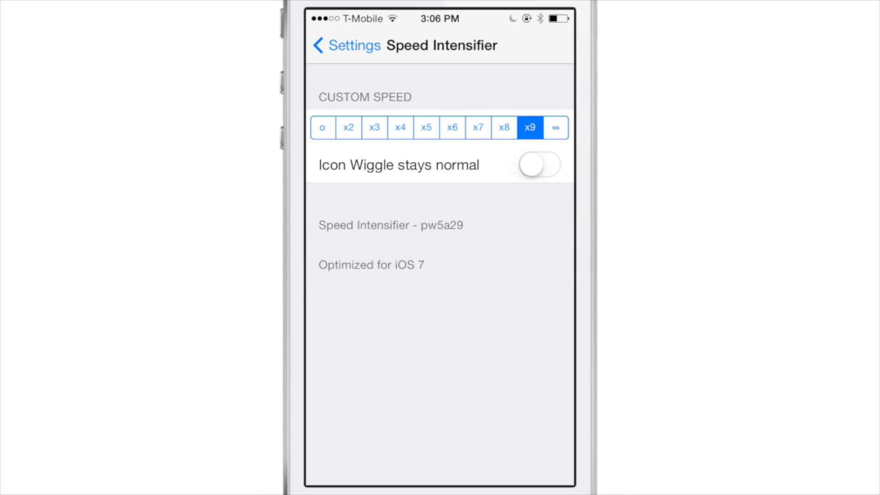
{"action": "left_click", "coordinate": [344, 45]}
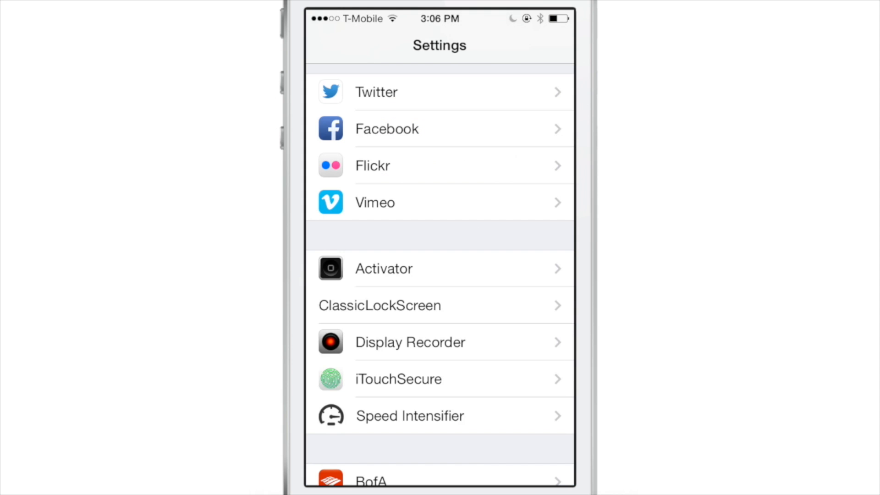
{"action": "left_click", "coordinate": [409, 415]}
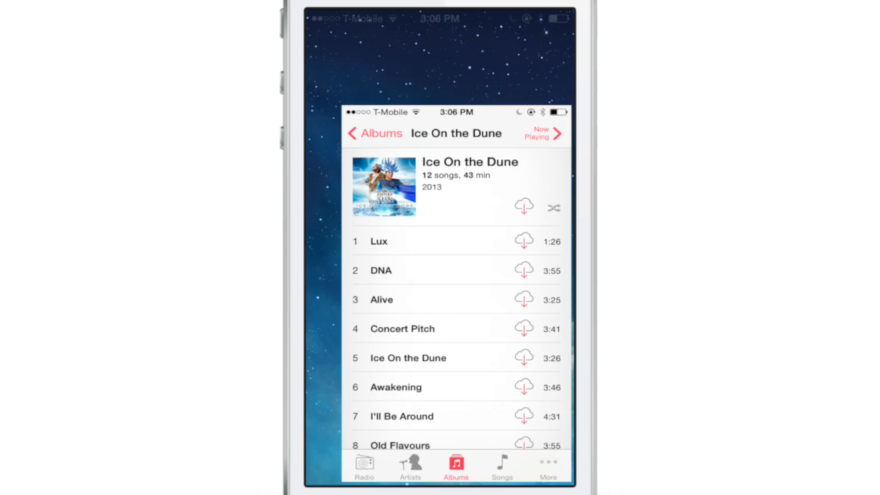
{"action": "key", "text": "home"}
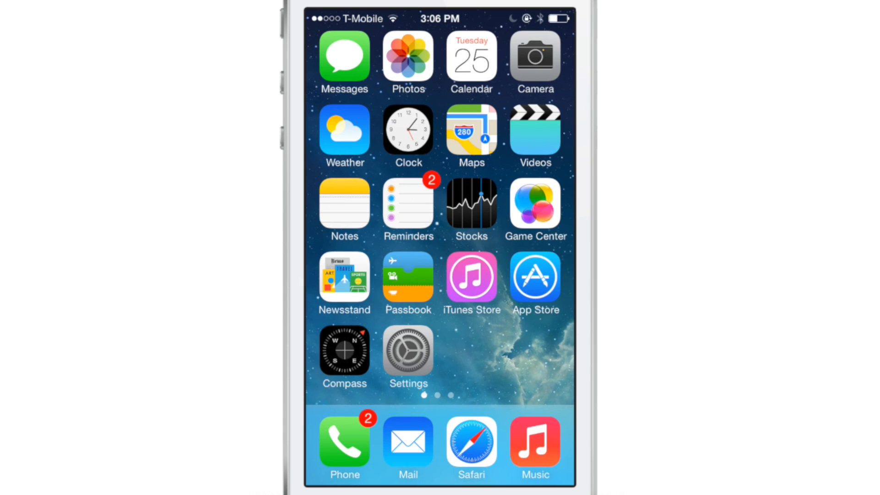
{"action": "left_click", "coordinate": [407, 355]}
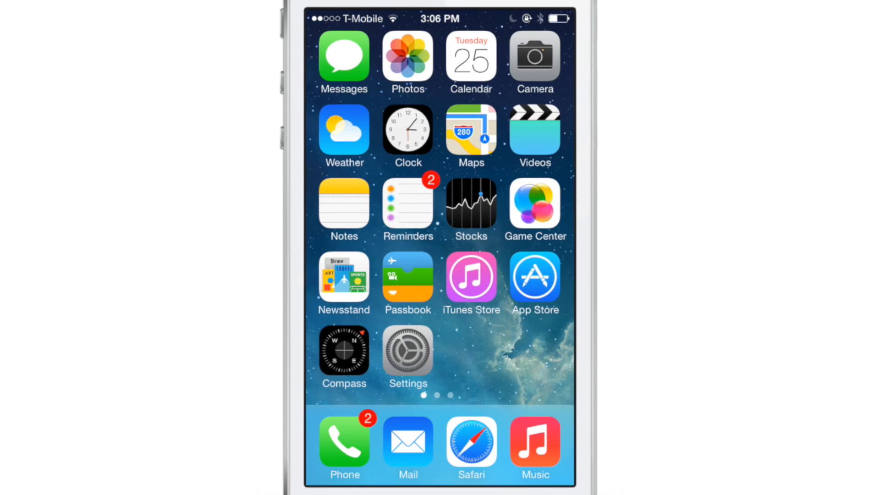
Set Speed Intensifier's custom speed to x5, then test it by reopening and closing an album.
{"action": "left_click", "coordinate": [533, 443]}
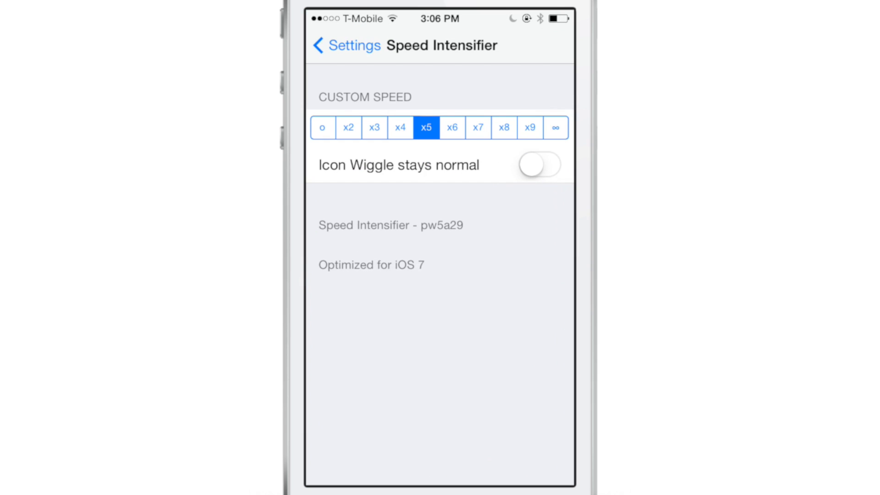
{"action": "key", "text": "home"}
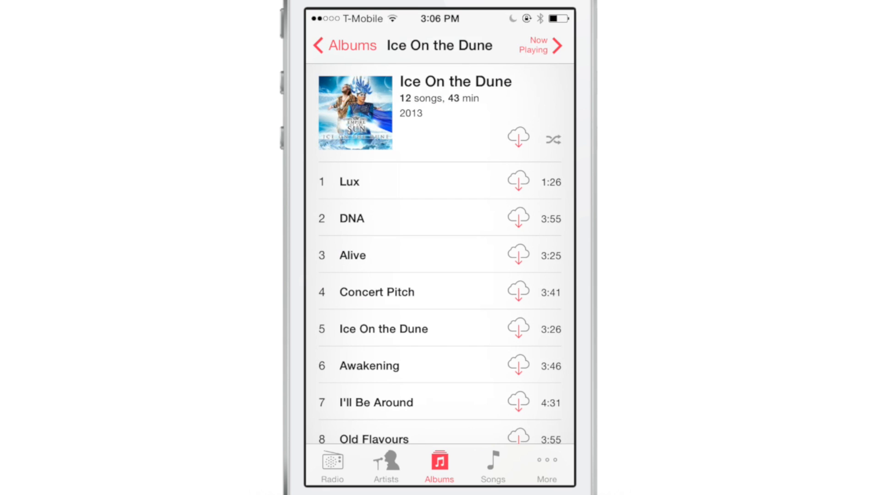
{"action": "key", "text": "home"}
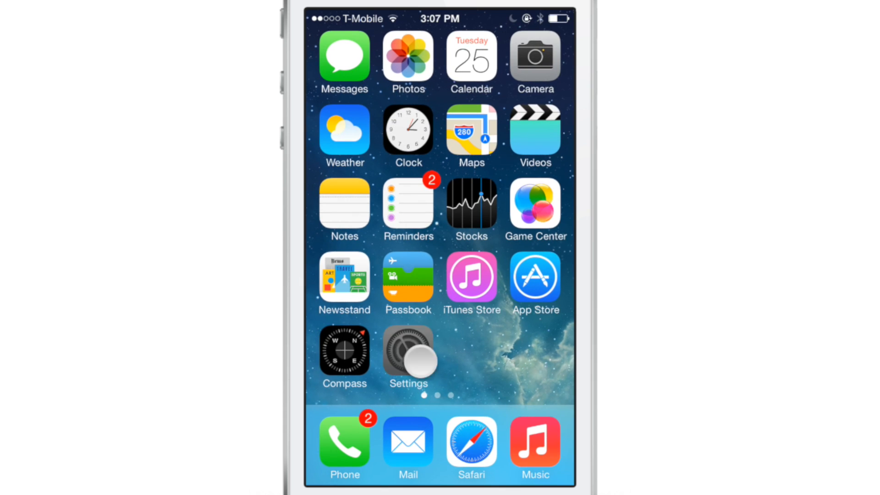
{"action": "left_click", "coordinate": [407, 350]}
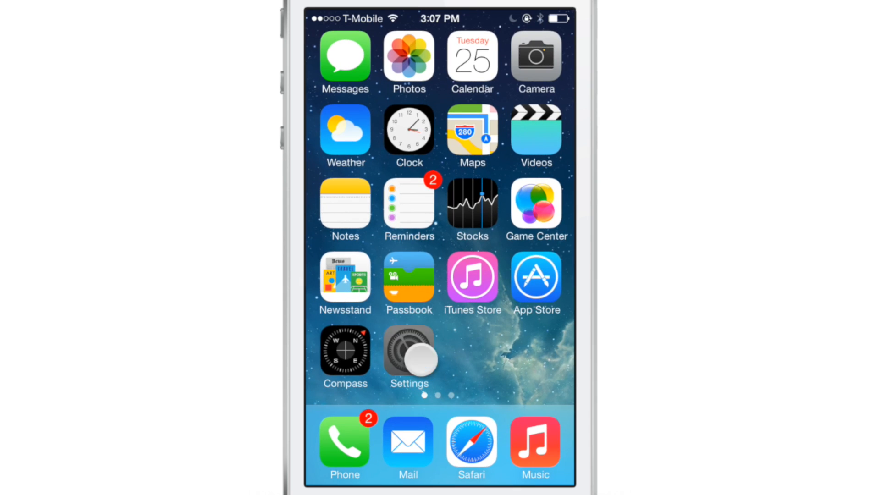
Open Settings and scroll down to the tweaks section listing Speed Intensifier.
{"action": "left_click", "coordinate": [409, 356]}
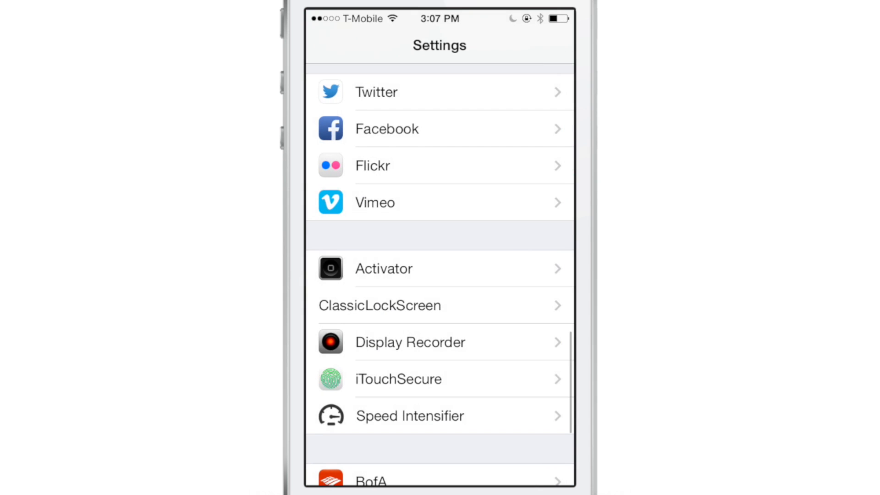
{"action": "scroll", "scroll_direction": "down", "scroll_amount": 3}
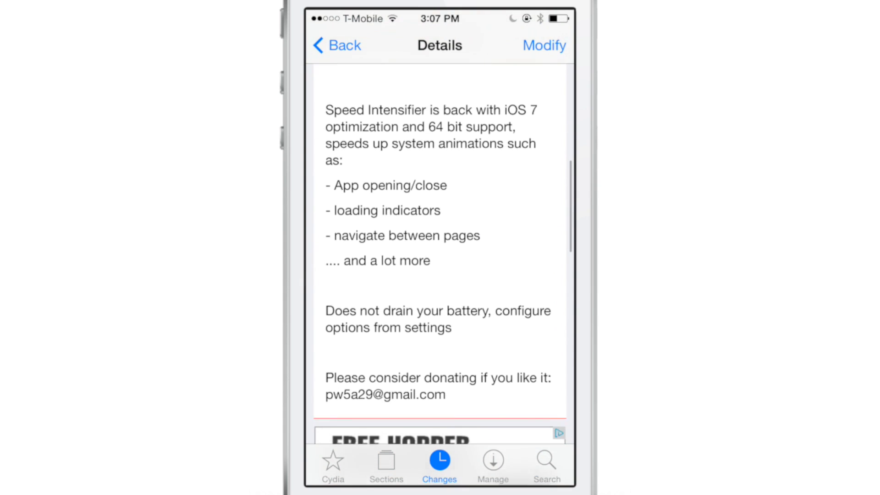
Scroll through the Speed Intensifier package description in Cydia.
{"action": "scroll", "scroll_direction": "up", "scroll_amount": 3}
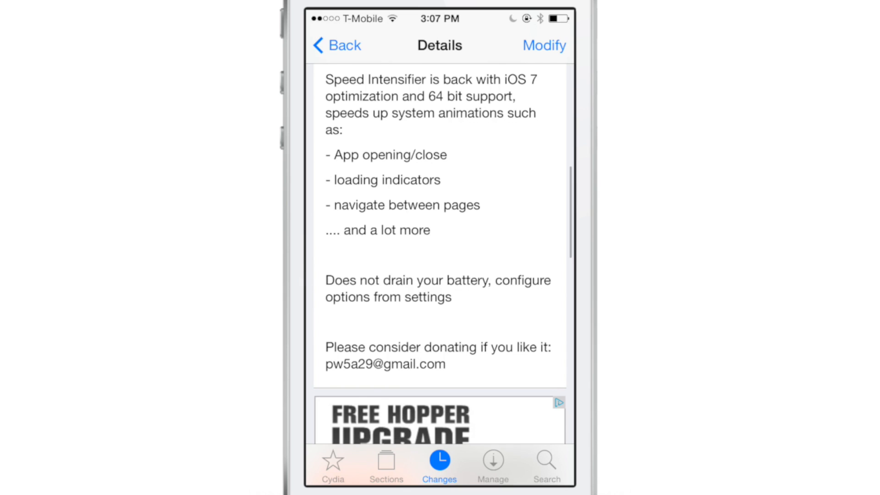
{"action": "scroll", "scroll_direction": "up", "scroll_amount": 3}
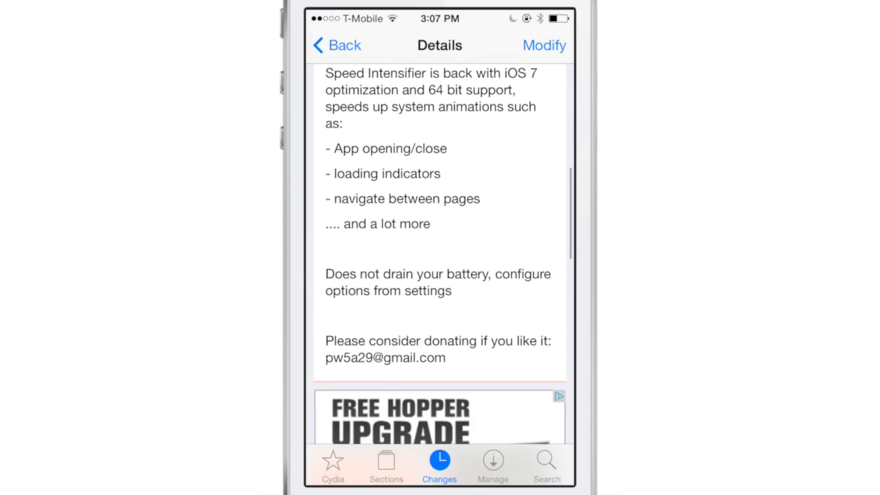